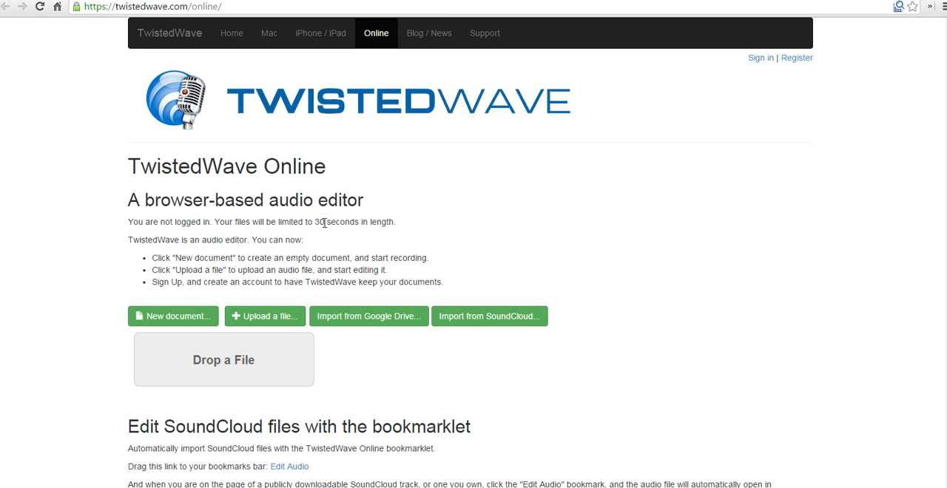
pyautogui.moveTo(195, 322)
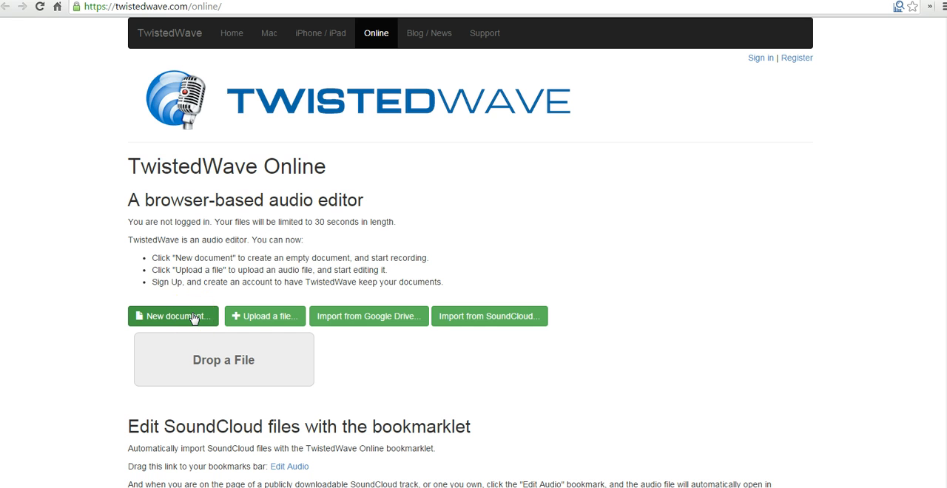
# Create a new empty audio document in the editor.
pyautogui.click(173, 317)
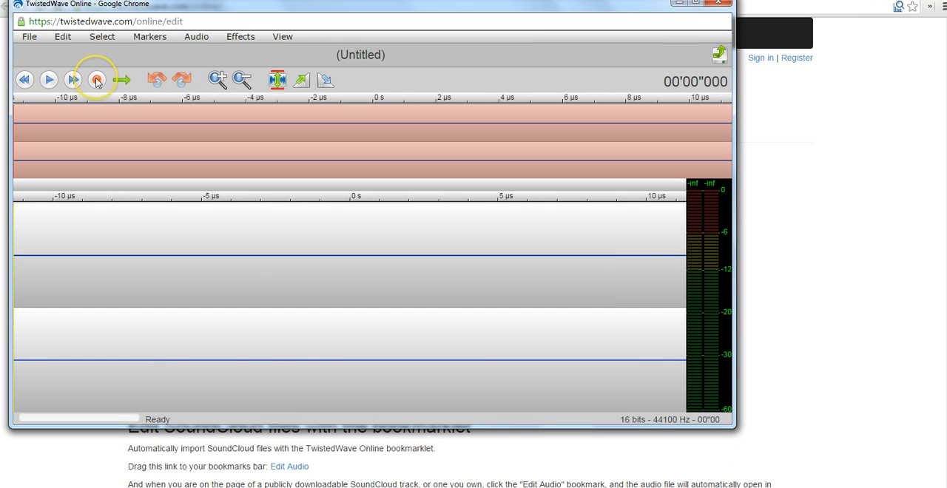
# Start recording, allowing microphone access in the Flash Player privacy box.
pyautogui.click(95, 77)
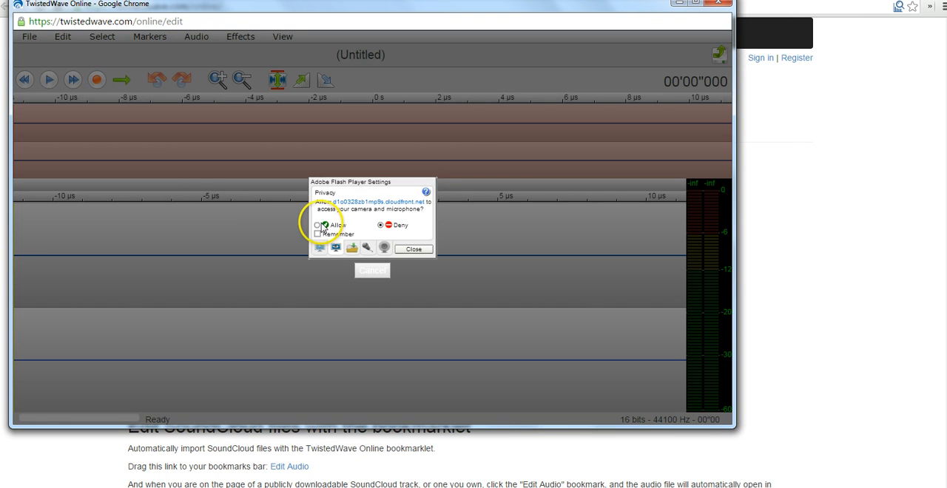
pyautogui.click(321, 225)
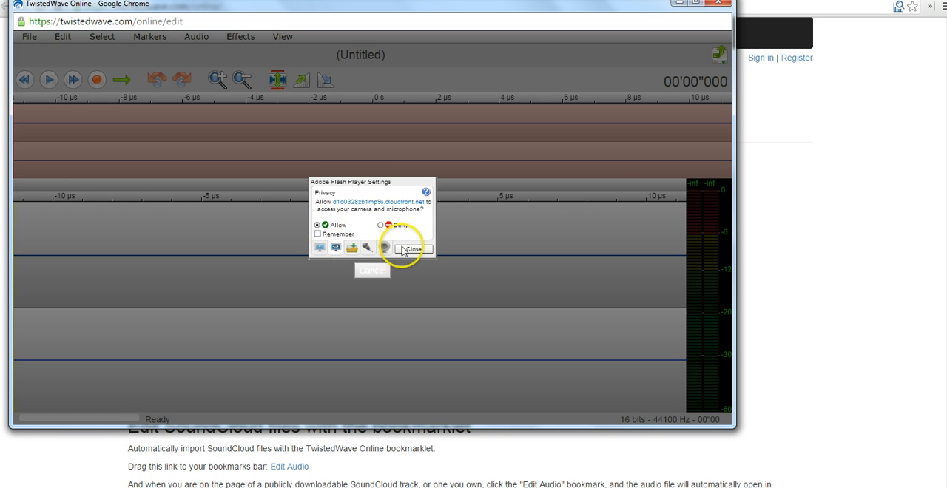
pyautogui.click(415, 248)
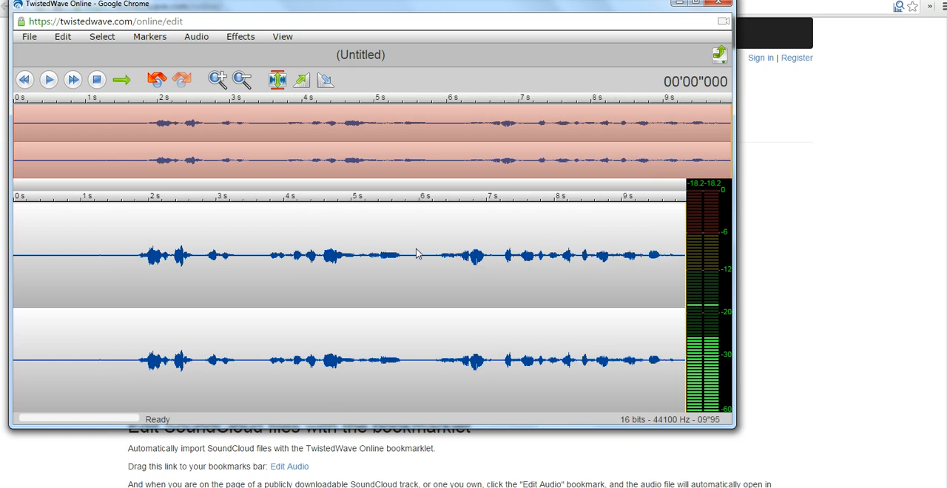
# Stop the recording at about 14 seconds.
pyautogui.click(241, 77)
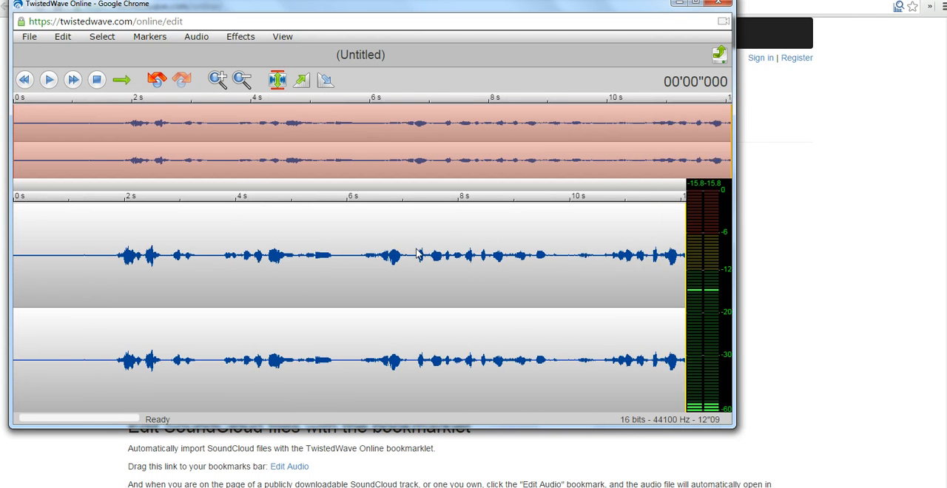
pyautogui.click(96, 80)
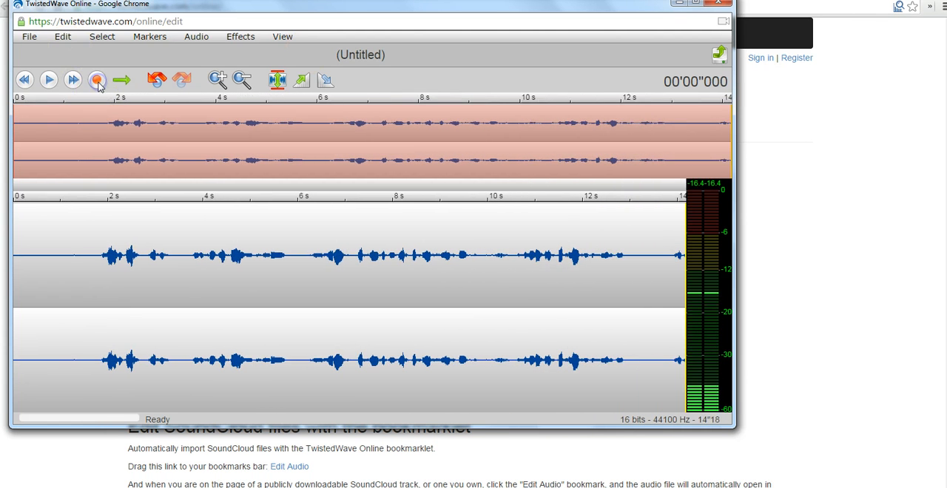
pyautogui.click(96, 80)
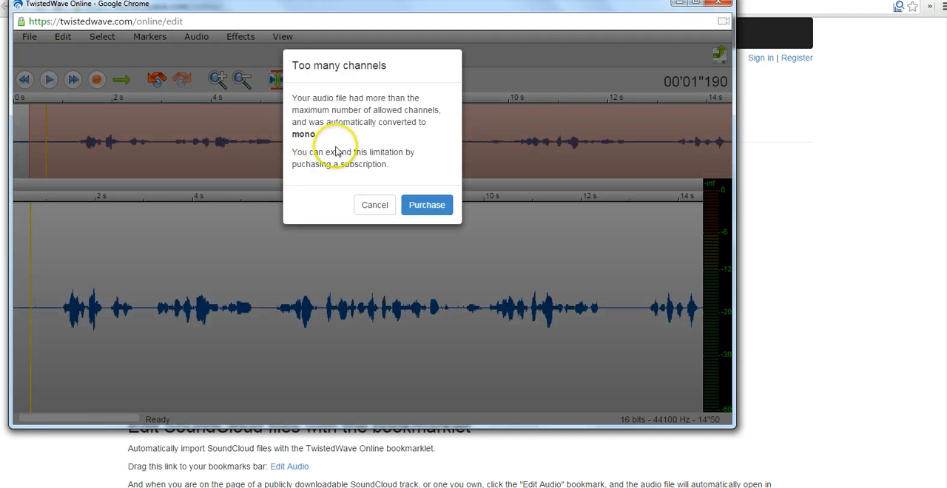
pyautogui.moveTo(358, 103)
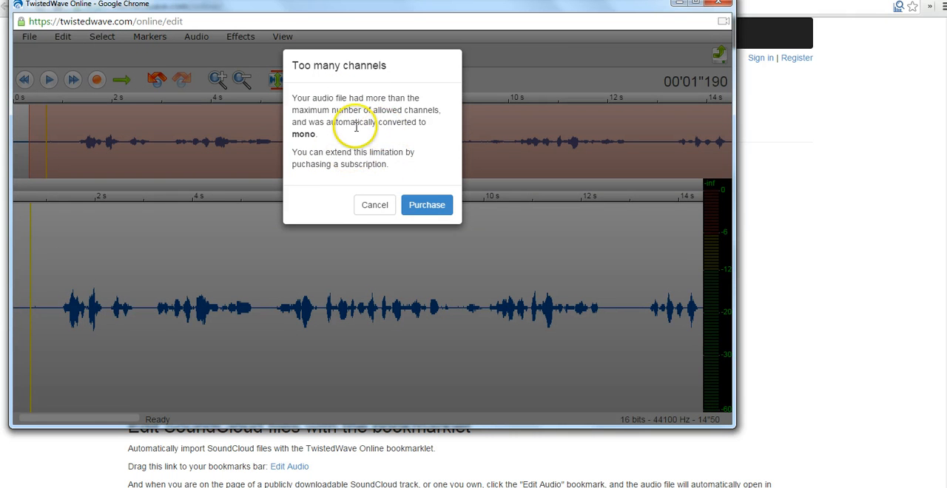
pyautogui.moveTo(355, 225)
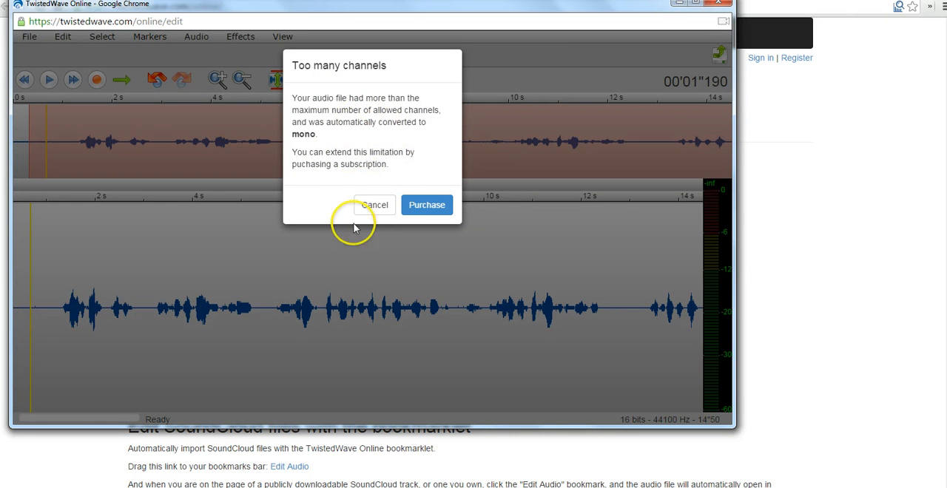
pyautogui.moveTo(375, 214)
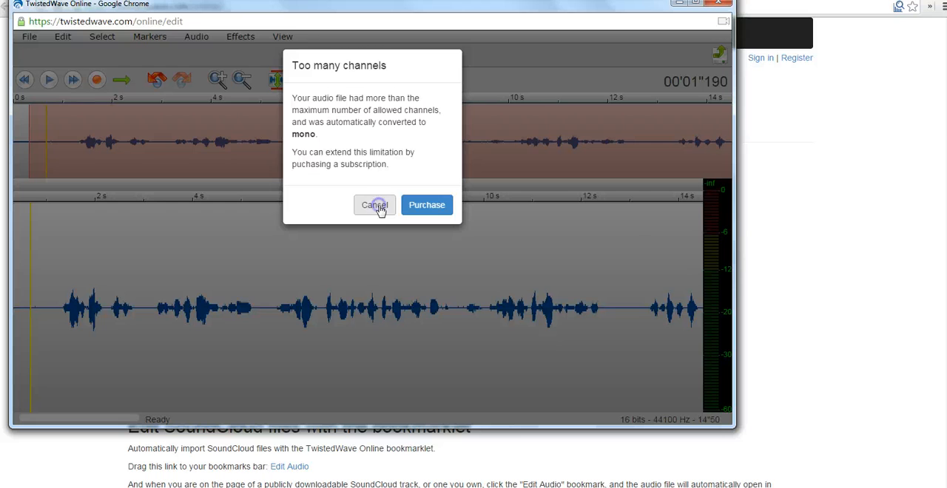
# Dismiss the Too many channels notice and select the silent lead-in for deletion.
pyautogui.click(373, 204)
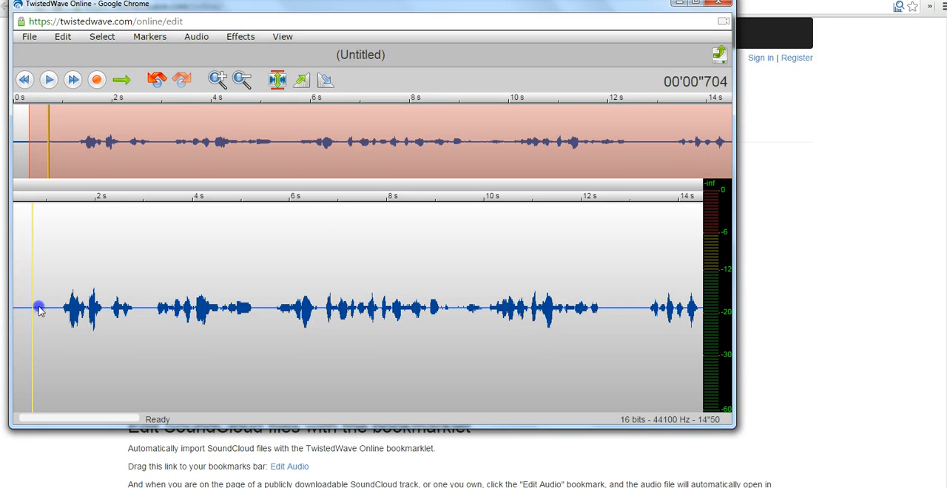
pyautogui.moveTo(22, 308); pyautogui.dragTo(58, 307)
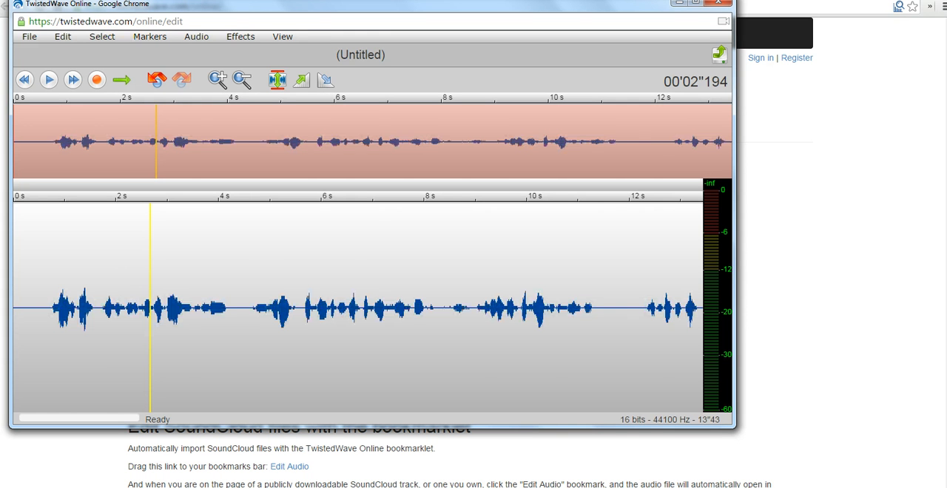
pyautogui.click(240, 37)
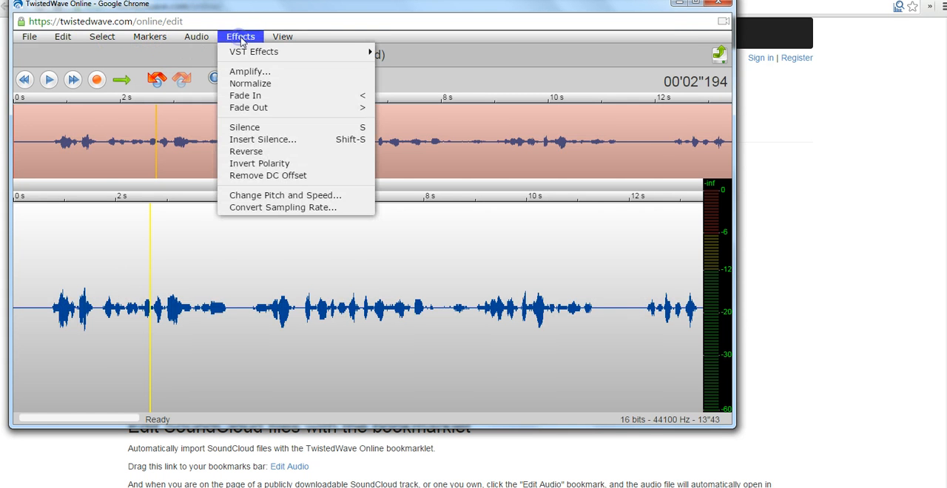
pyautogui.moveTo(248, 71)
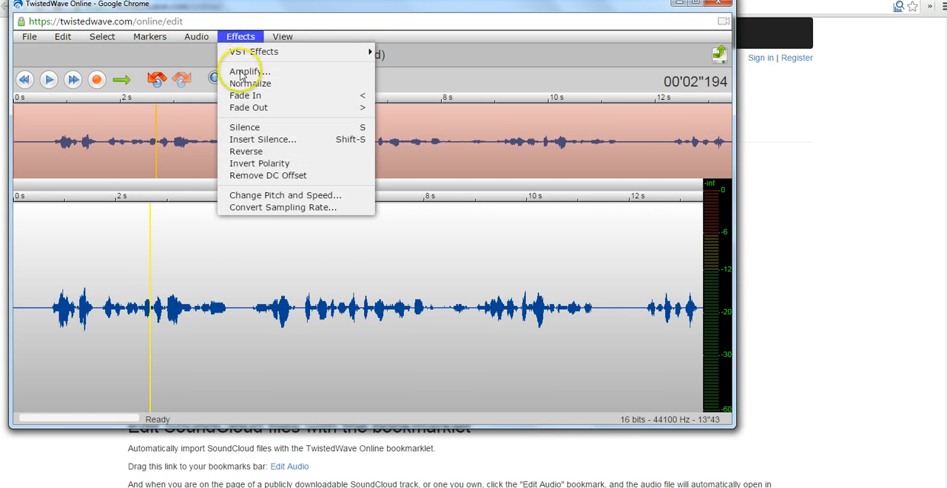
pyautogui.moveTo(264, 139)
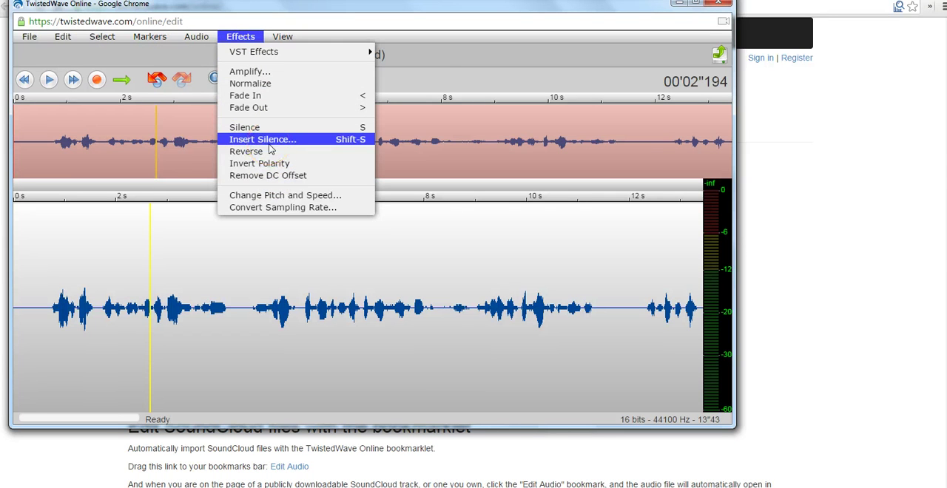
pyautogui.moveTo(274, 196)
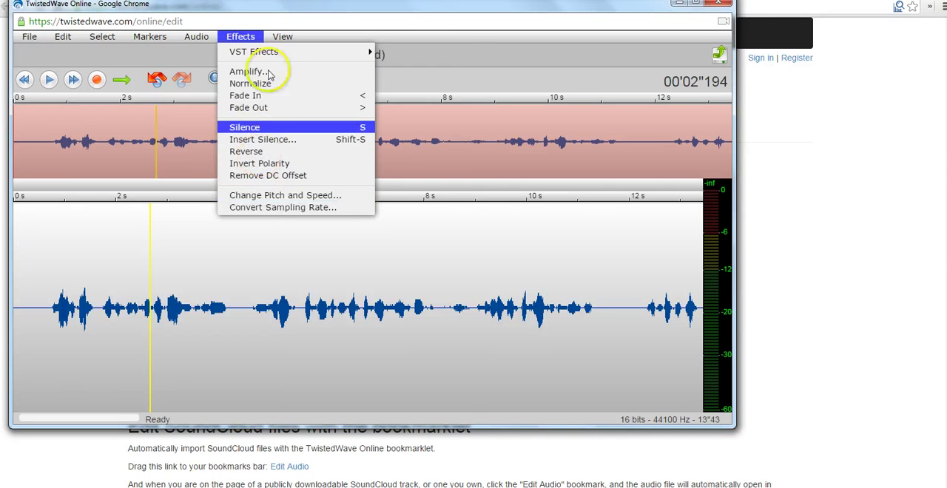
pyautogui.click(195, 37)
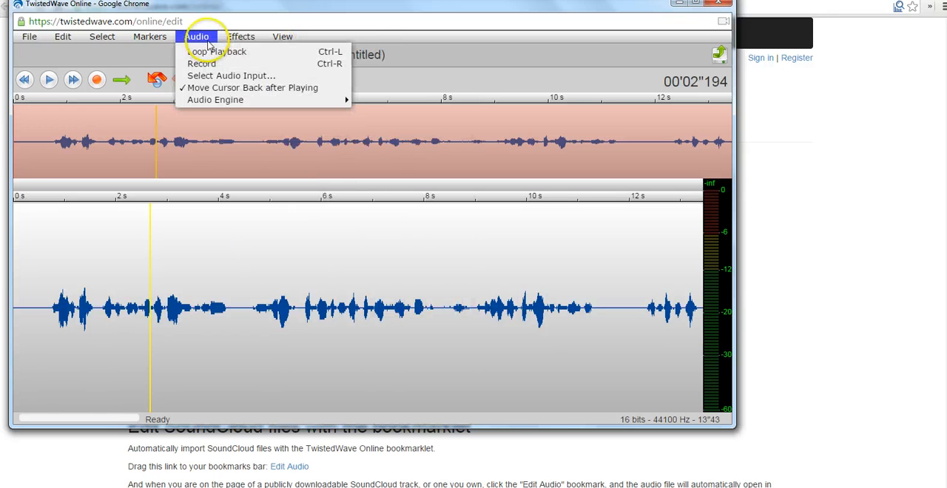
pyautogui.click(196, 37)
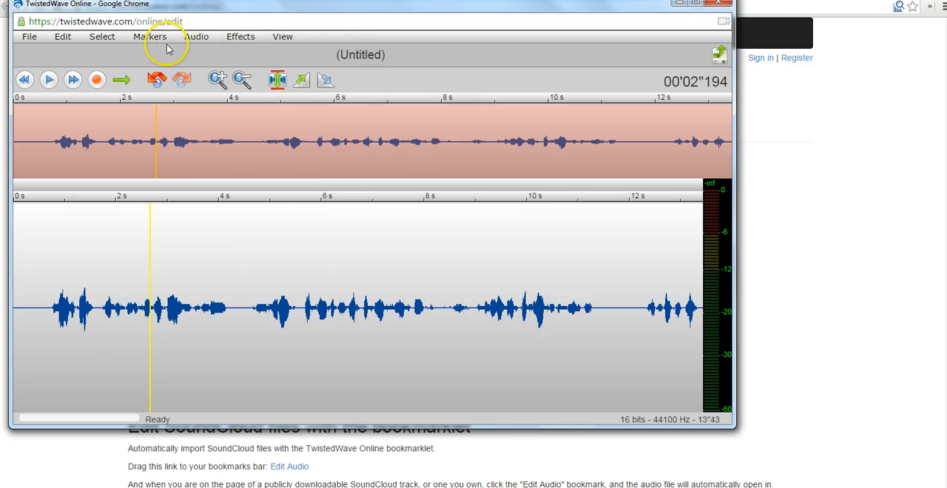
pyautogui.click(151, 37)
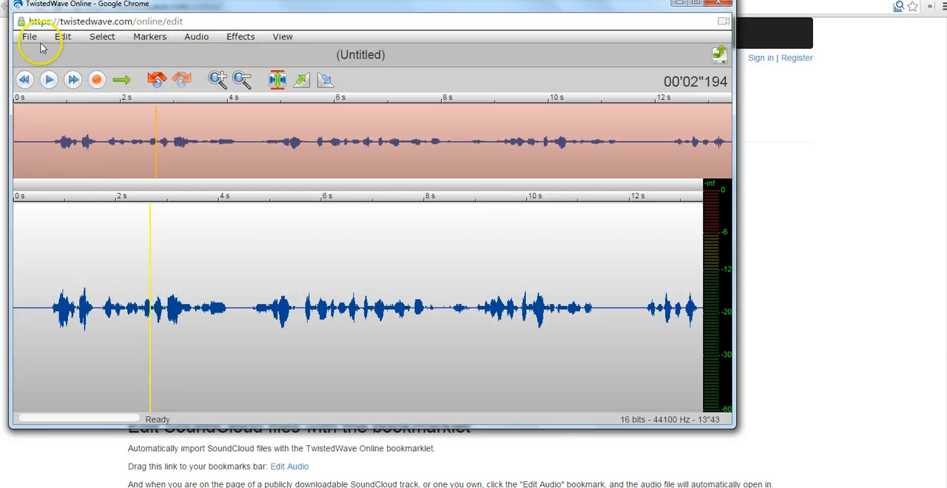
# Send the recording to Google Drive as MP3 Audio titled 'Sample Recording'.
pyautogui.click(32, 37)
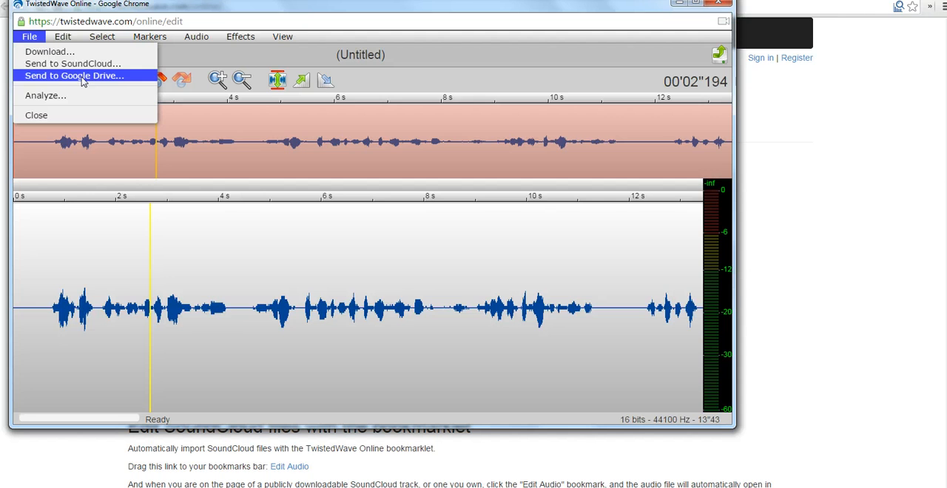
pyautogui.click(74, 74)
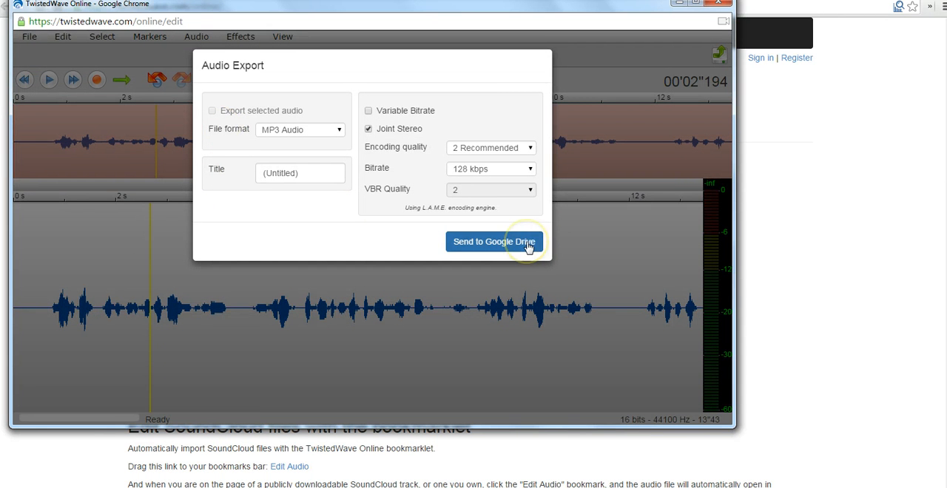
pyautogui.moveTo(210, 175)
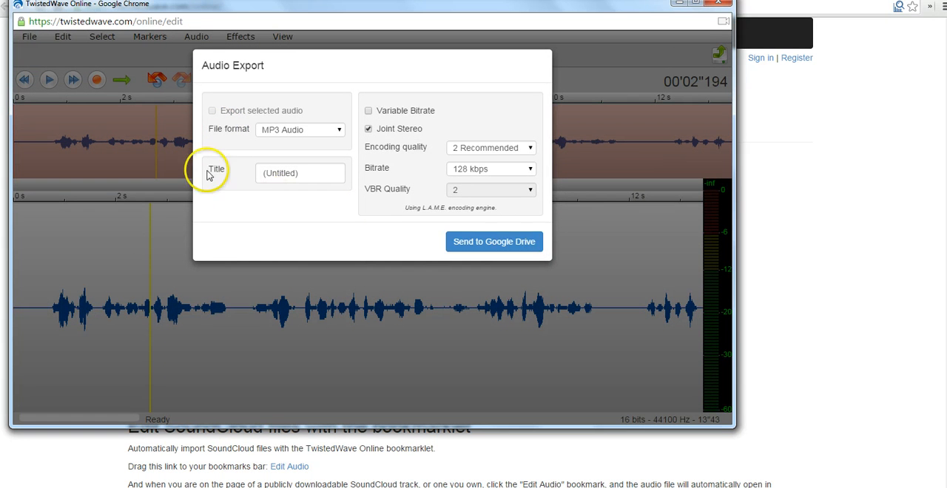
pyautogui.click(299, 174)
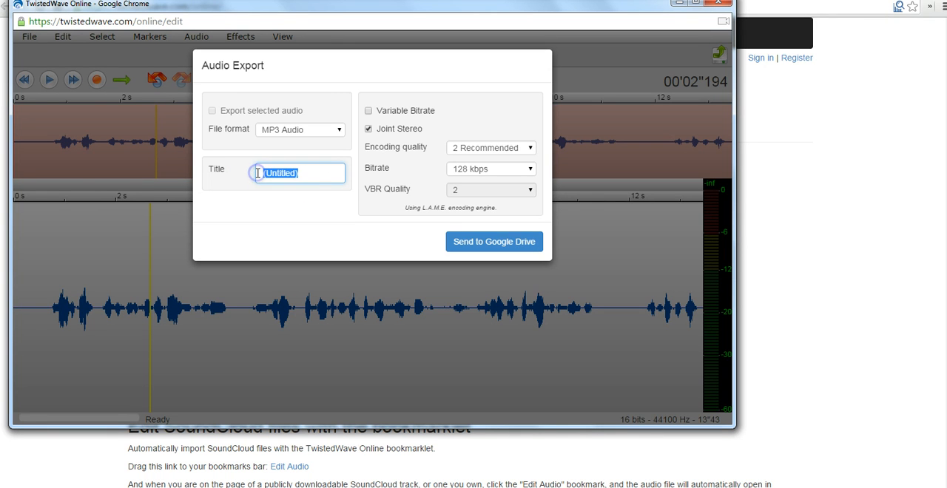
pyautogui.write('Sample RE')
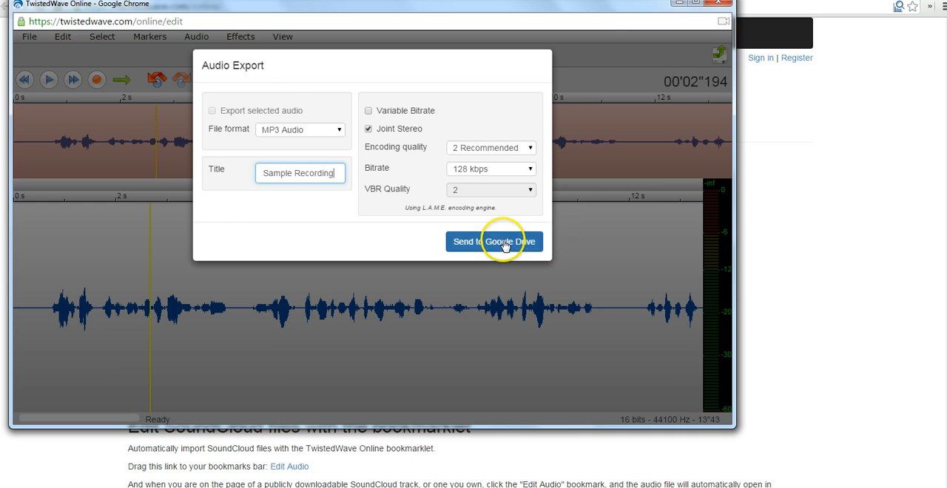
pyautogui.click(494, 243)
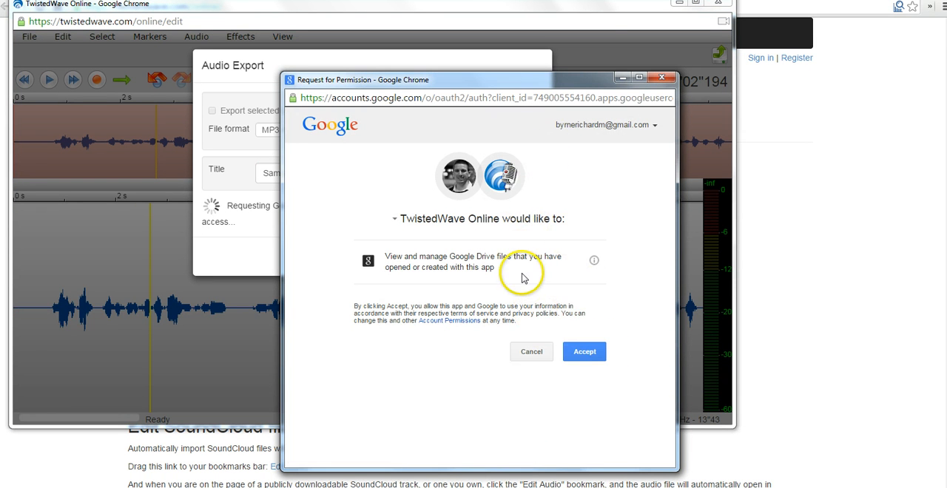
# Accept Google's Request for Permission so TwistedWave can manage its Drive files.
pyautogui.click(585, 353)
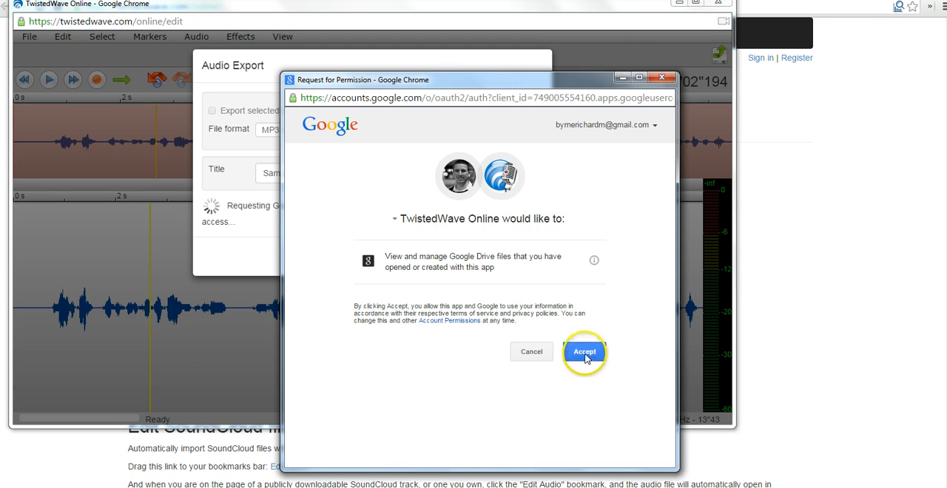
pyautogui.click(586, 352)
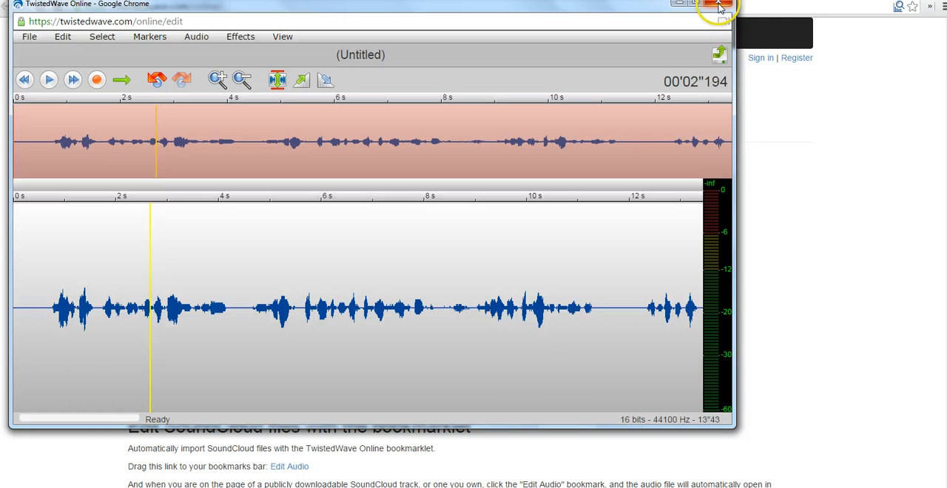
pyautogui.moveTo(710, 6)
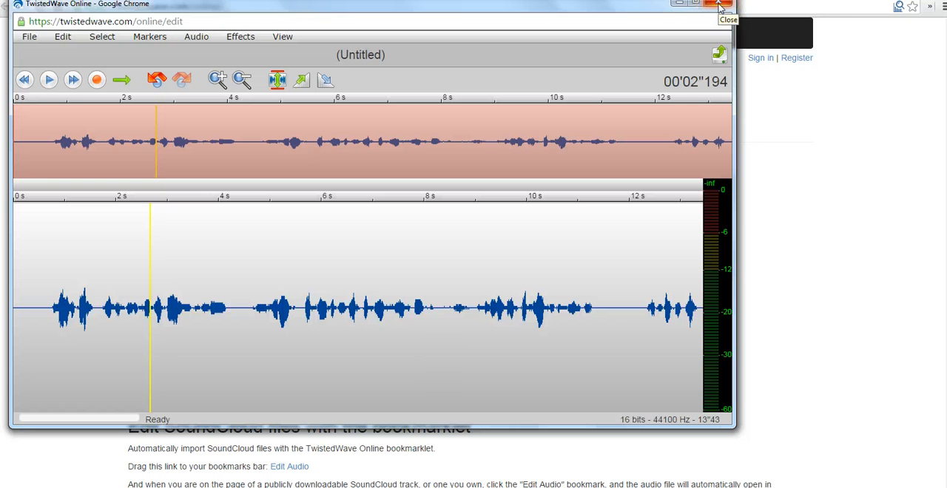